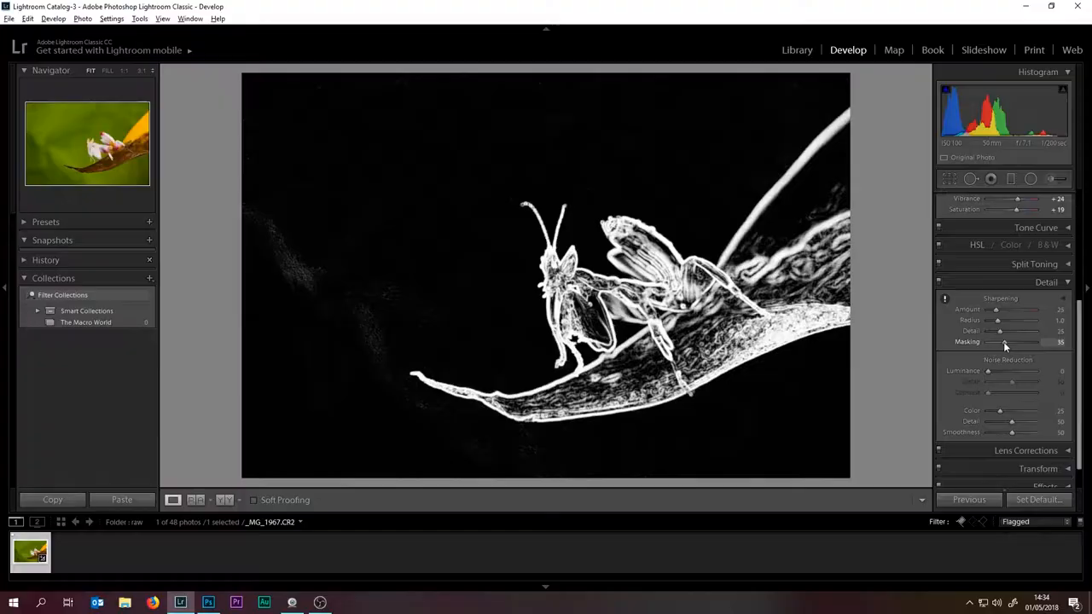
# Drag the Detail panel's sharpening Masking slider to 50, confining sharpening to mantis edges
pyautogui.moveTo(1005, 342); pyautogui.dragTo(1016, 342)
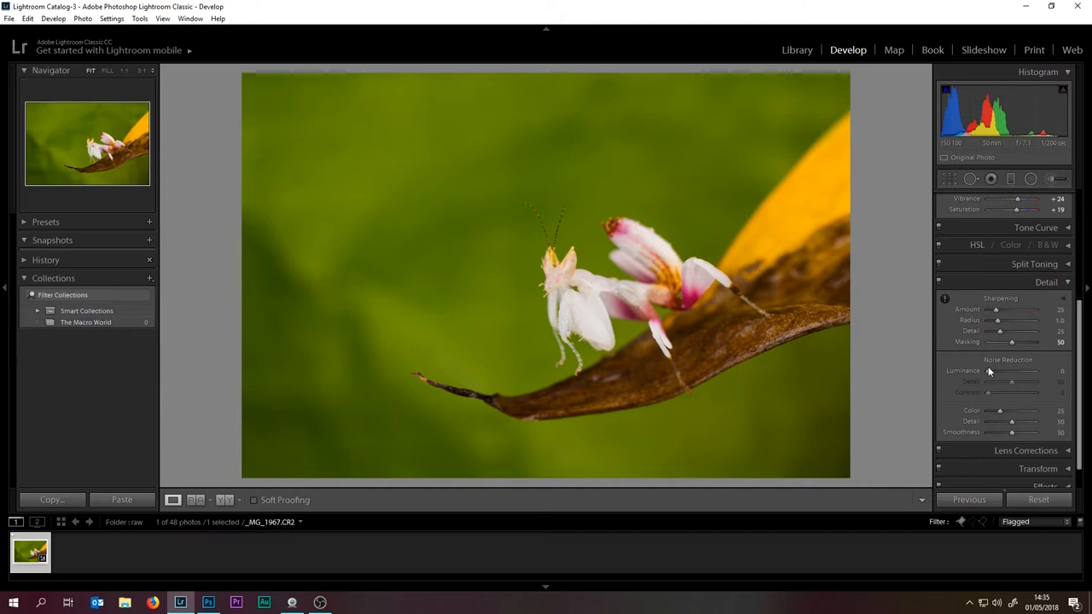
# Raise the Luminance noise reduction slider to smooth noise in the mantis photo
pyautogui.moveTo(990, 371); pyautogui.dragTo(1033, 371)
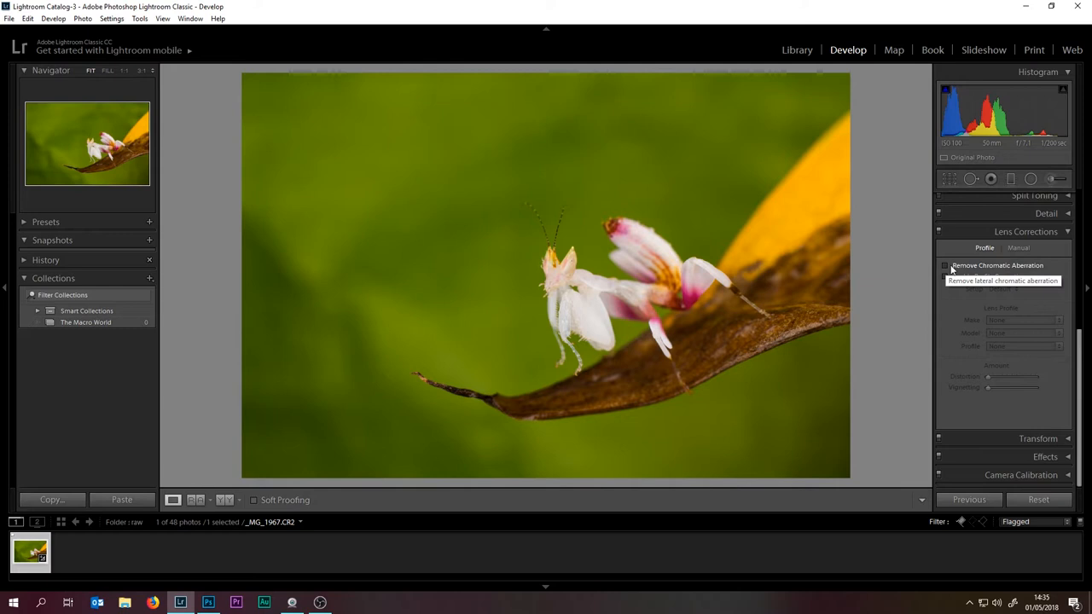
# Enable Remove Chromatic Aberration in Lens Corrections for the mantis photo
pyautogui.click(945, 276)
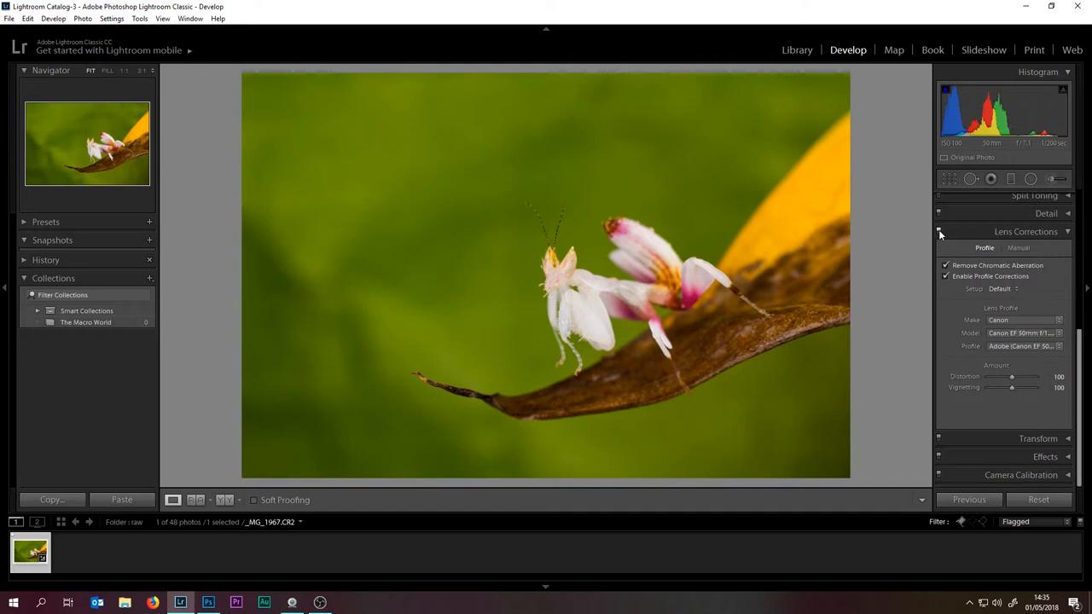